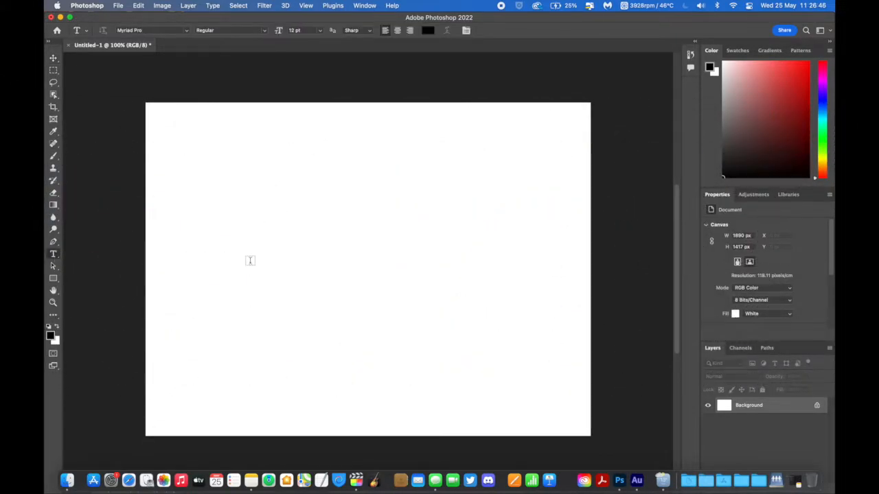
Add a text layer in Comic Sans MS Bold at 190 pt for the word 'no.'.
{"action": "type", "text": "Lorem Ipsum"}
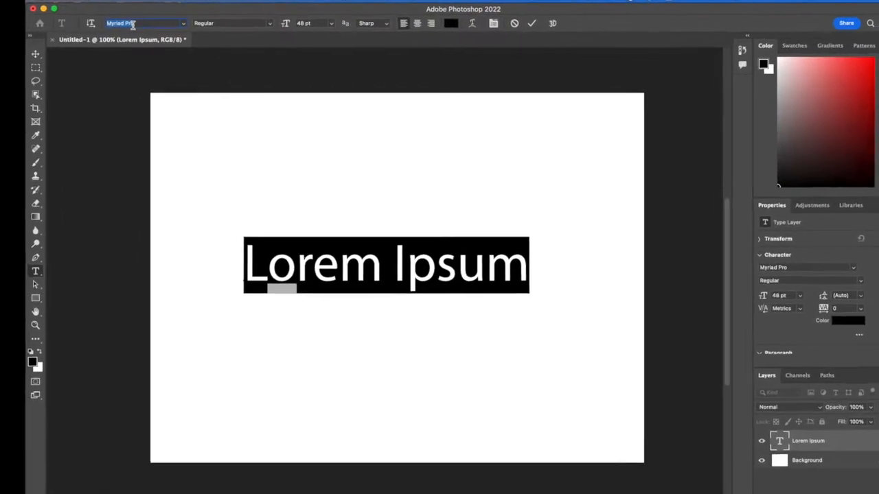
{"action": "type", "text": "comic sa"}
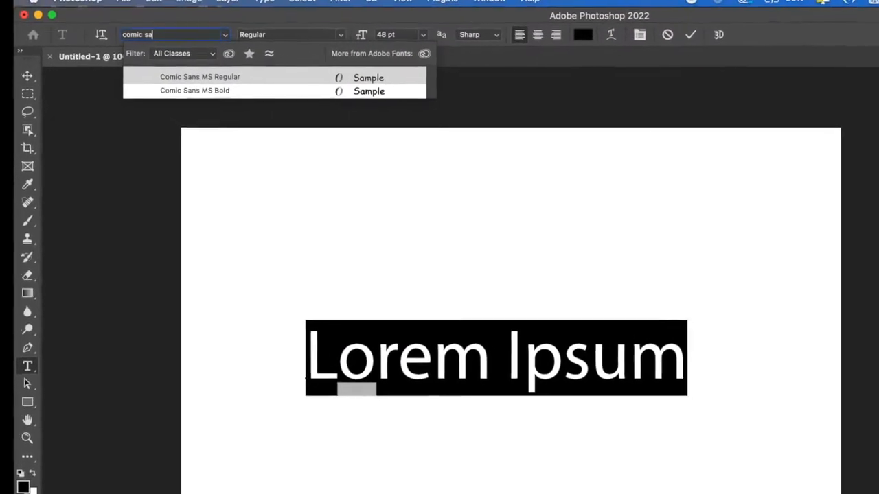
{"action": "left_click", "coordinate": [287, 157]}
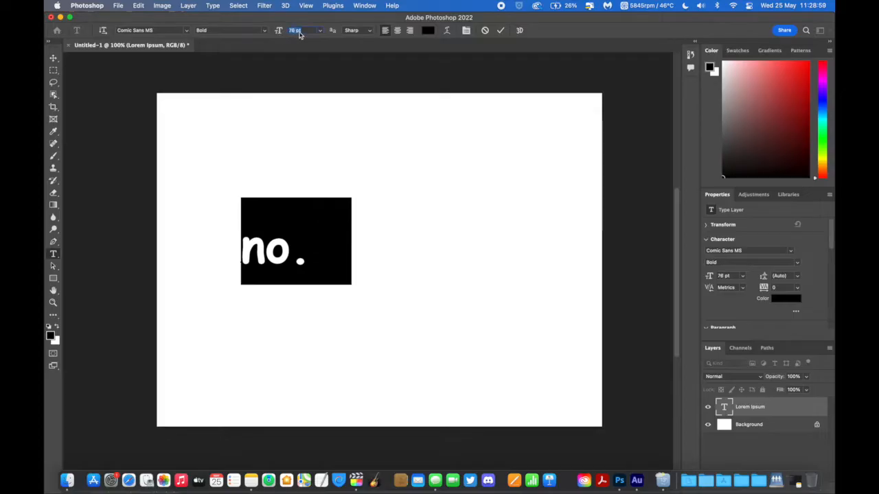
{"action": "type", "text": "190 pt"}
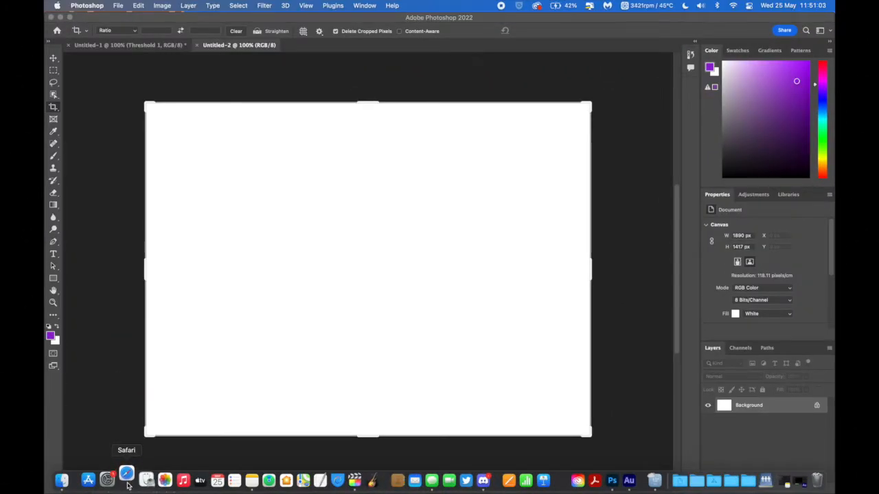
Switch to Safari from the Dock to grab the gerbil and unicycle images.
{"action": "left_click", "coordinate": [127, 479]}
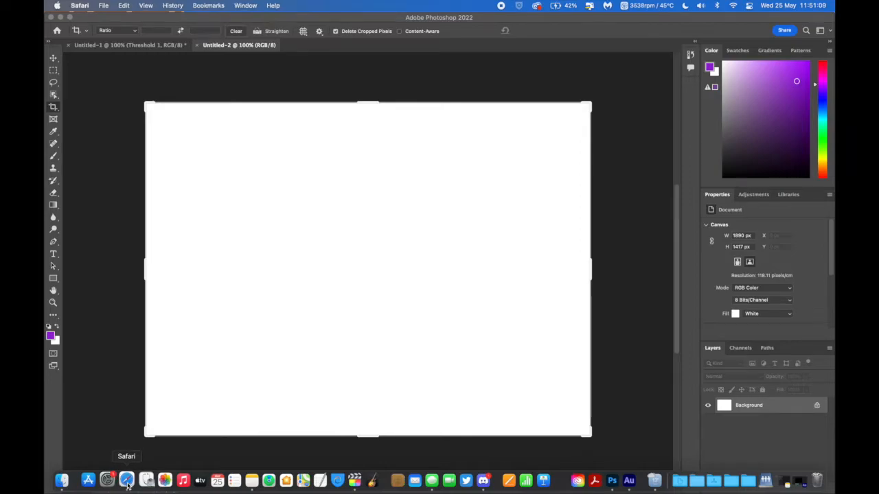
{"action": "left_click", "coordinate": [127, 479]}
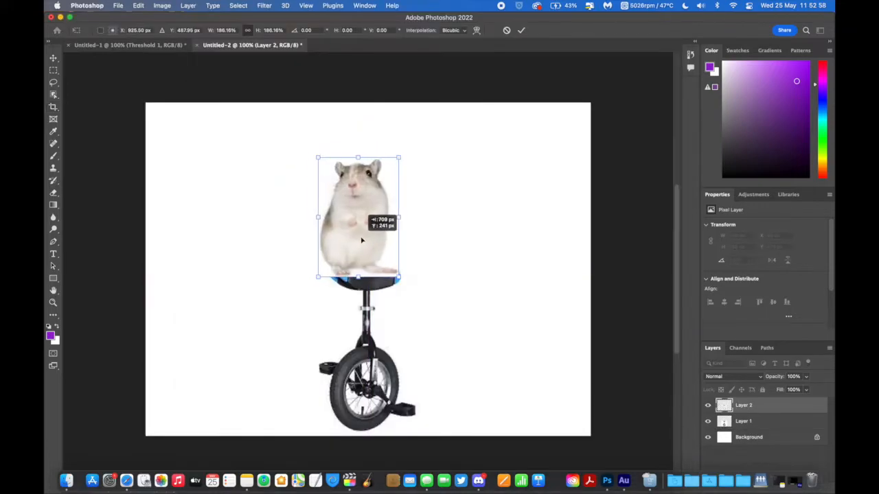
Commit the gerbil's transform so it sits on the unicycle seat.
{"action": "left_click", "coordinate": [239, 5]}
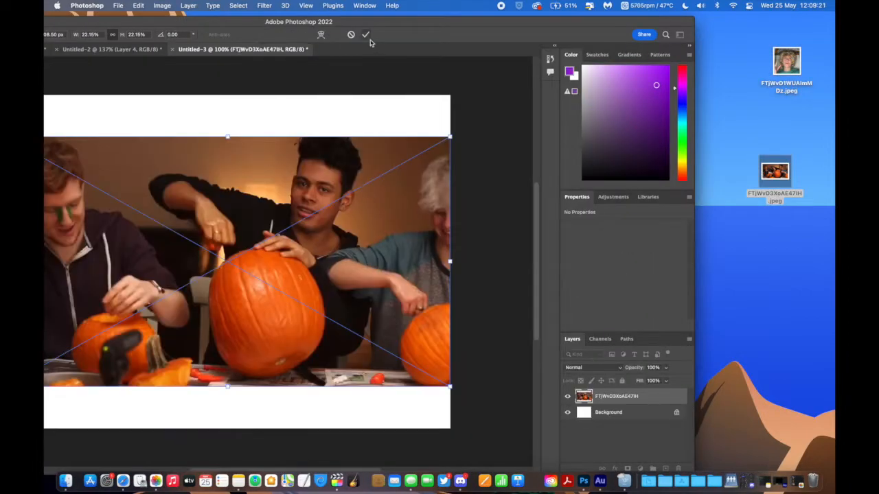
Commit the placed pumpkin-carving photo's size on the new canvas.
{"action": "left_click", "coordinate": [366, 34]}
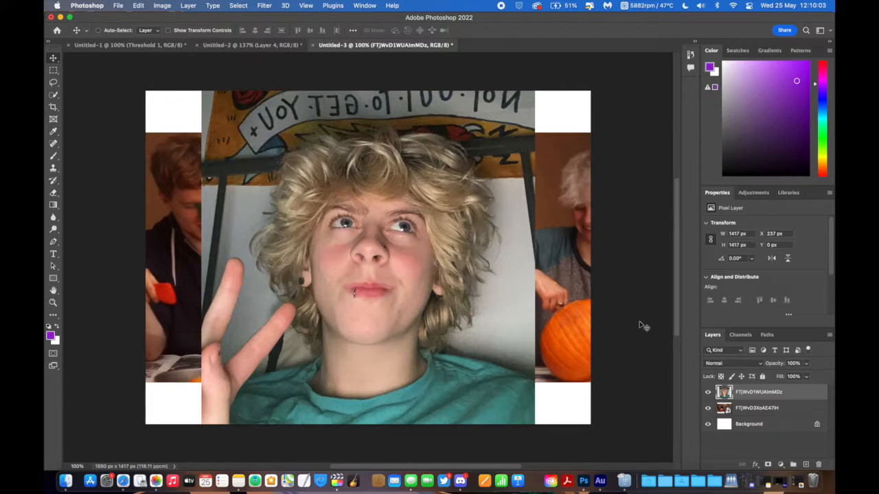
{"action": "mouse_move", "coordinate": [422, 253]}
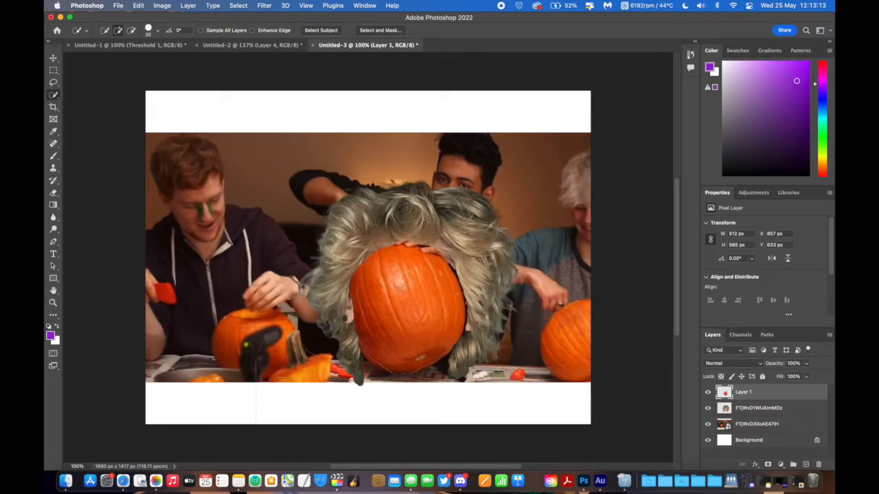
Set the face layer's blend mode to Overlay so it blends into the pumpkin.
{"action": "left_click", "coordinate": [732, 363]}
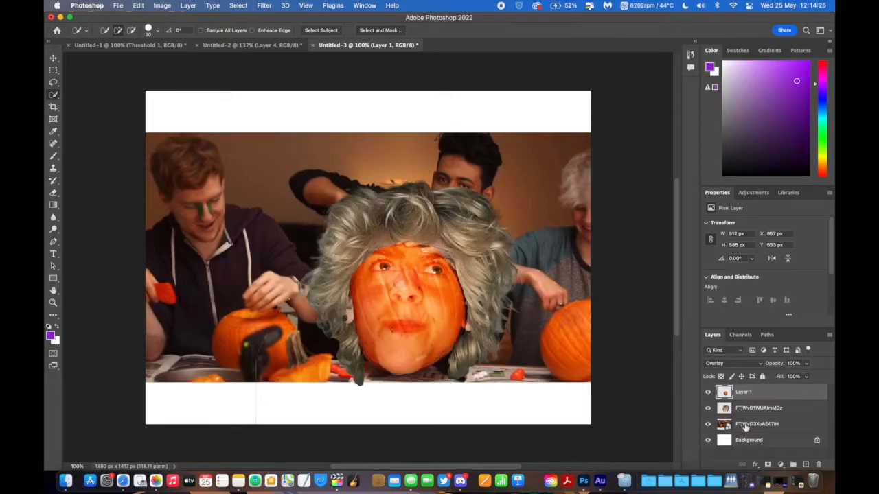
Select the pumpkin photo layer for the hands mask, then start a new document.
{"action": "left_click", "coordinate": [757, 424]}
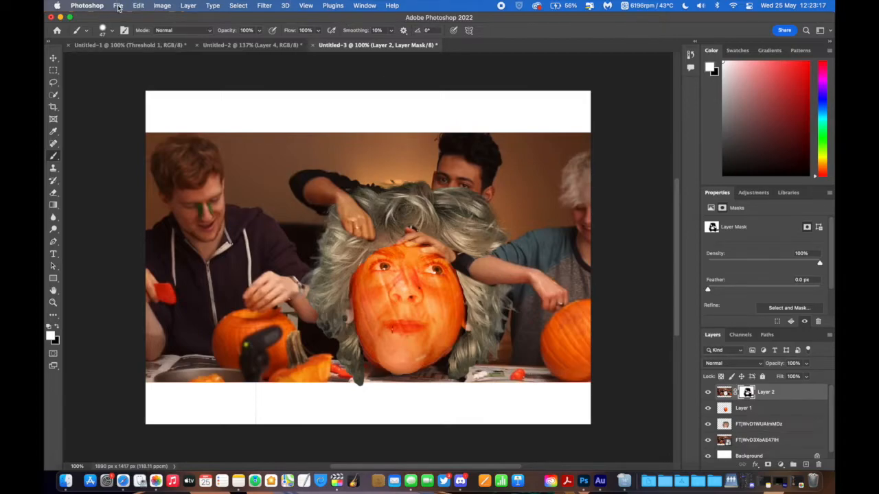
{"action": "left_click", "coordinate": [118, 5]}
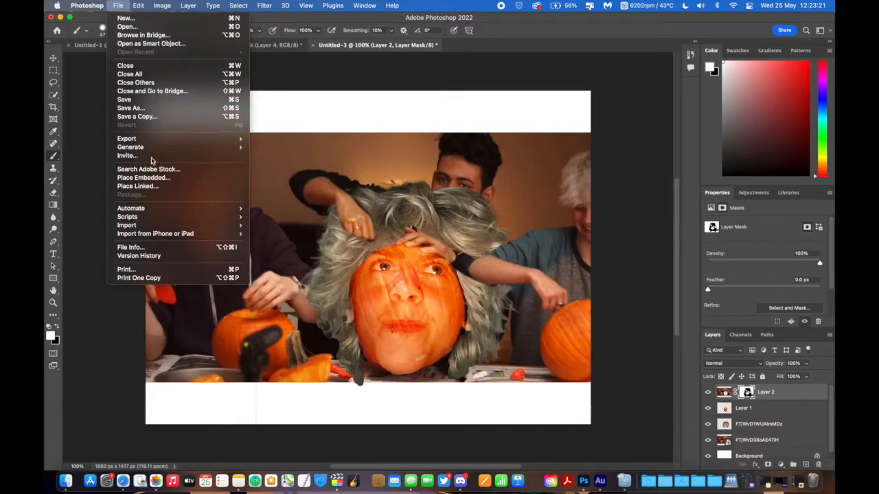
{"action": "mouse_move", "coordinate": [127, 217]}
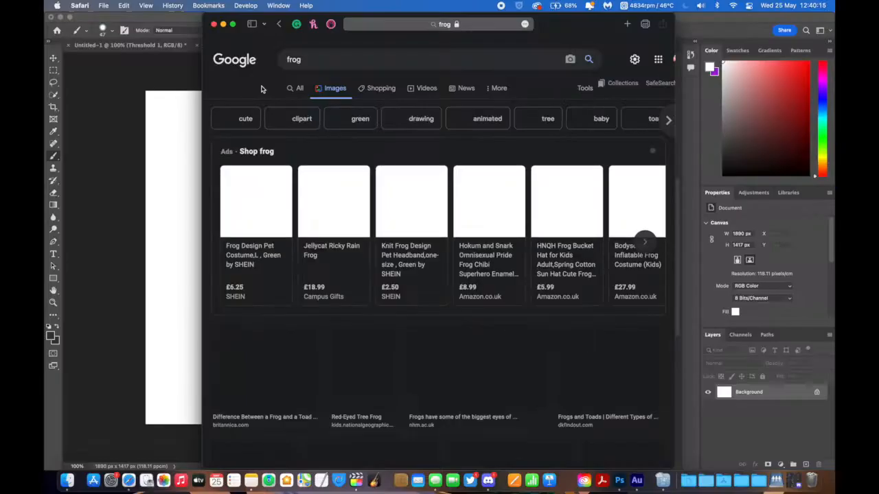
Search Google Images for 'top' hat pictures for the frog.
{"action": "type", "text": "top"}
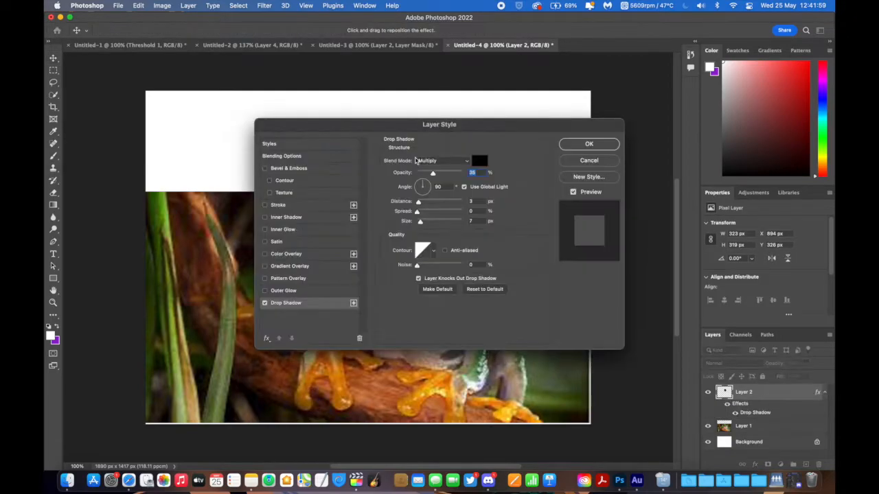
Apply the Drop Shadow layer style to the top hat layer.
{"action": "left_click", "coordinate": [588, 144]}
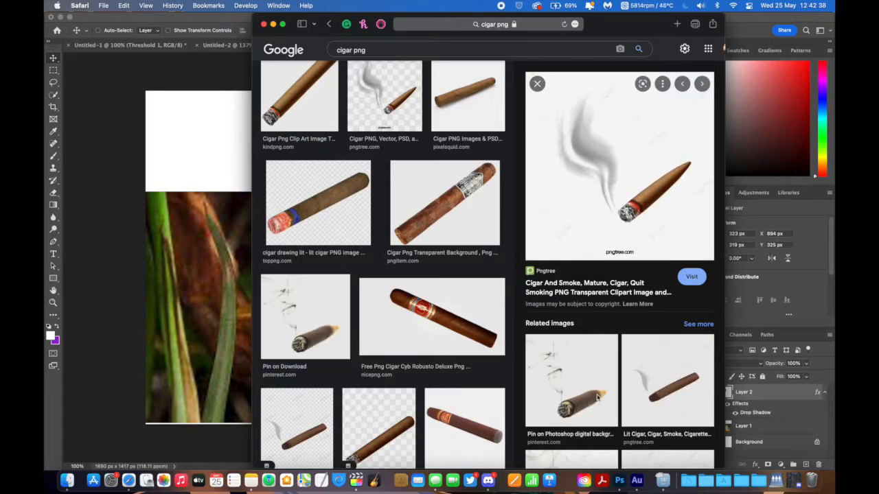
Filter the 'cigar png' Google Images results to transparent images only.
{"action": "left_click", "coordinate": [701, 83]}
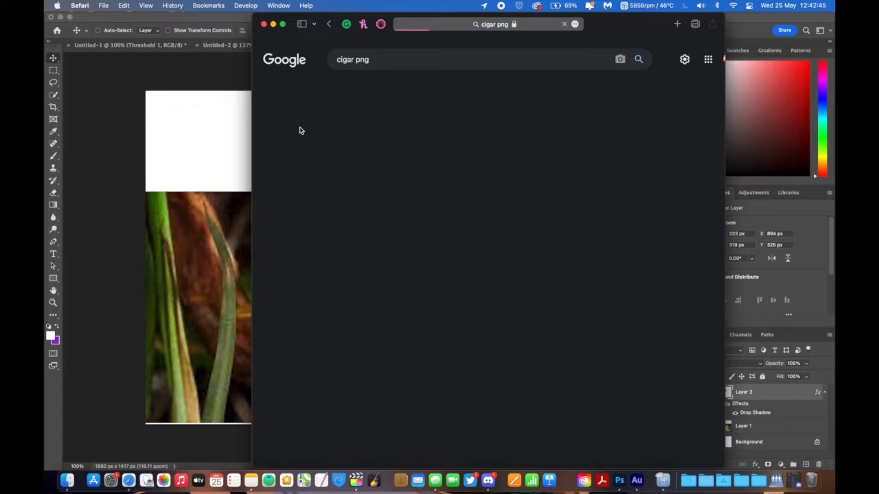
{"action": "left_click", "coordinate": [637, 59]}
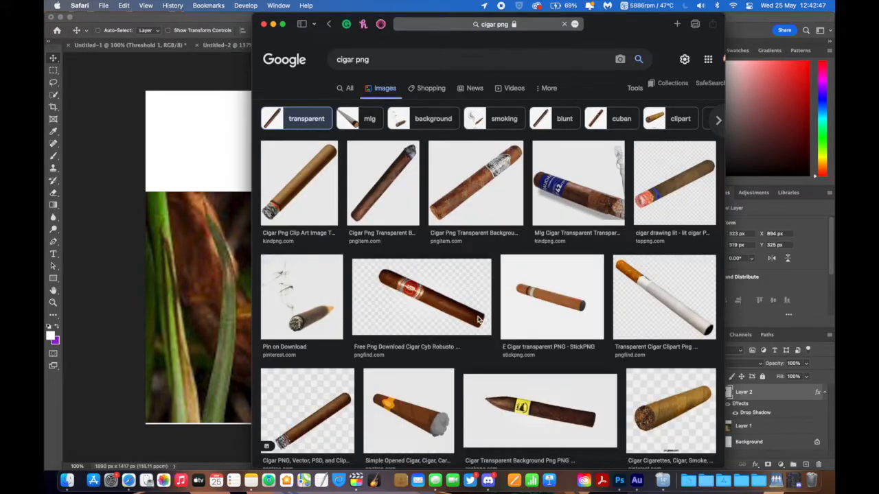
{"action": "scroll", "scroll_direction": "down", "scroll_amount": 3}
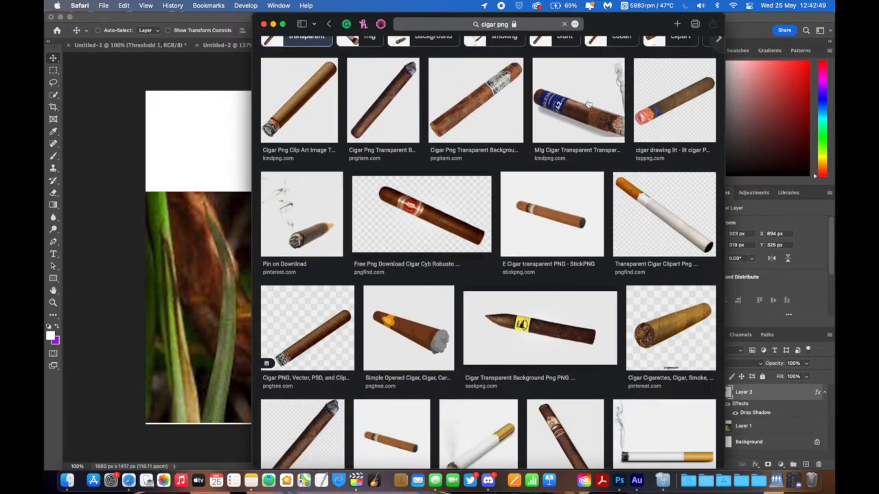
Preview cigar-with-smoke candidates, settling on the lit cigar with drifting smoke.
{"action": "left_click", "coordinate": [578, 100]}
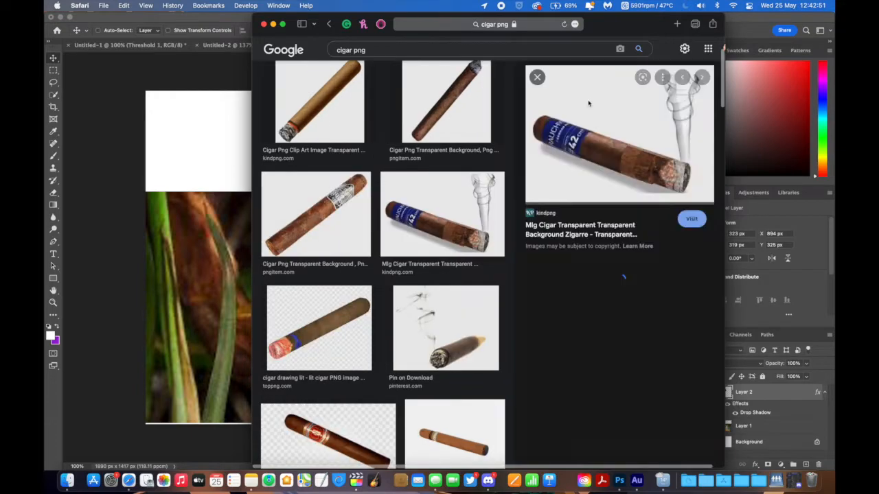
{"action": "left_click", "coordinate": [443, 214]}
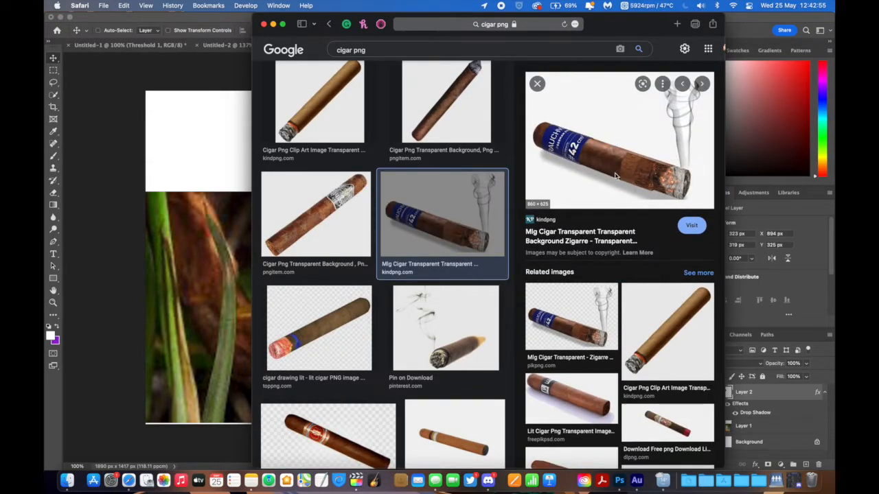
{"action": "left_click", "coordinate": [445, 328]}
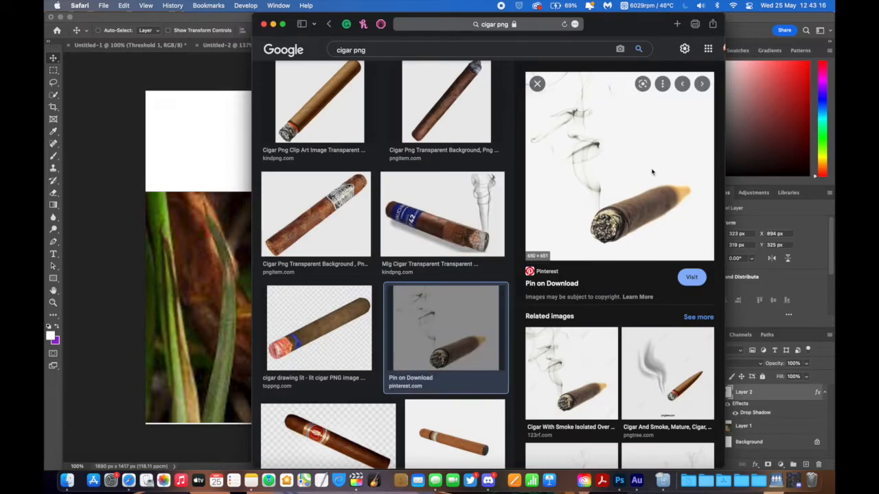
{"action": "mouse_move", "coordinate": [553, 403]}
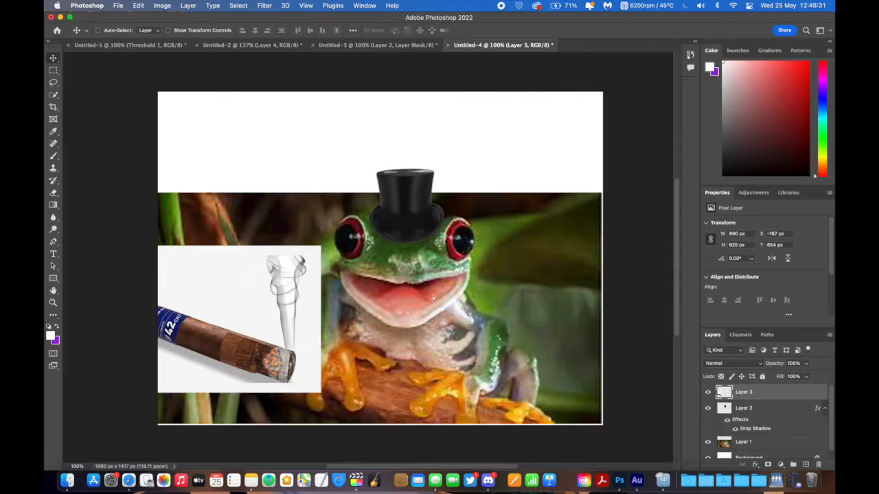
Delete the cigar's white background via Color Range and erase its overlap in the frog's mouth.
{"action": "left_click", "coordinate": [239, 5]}
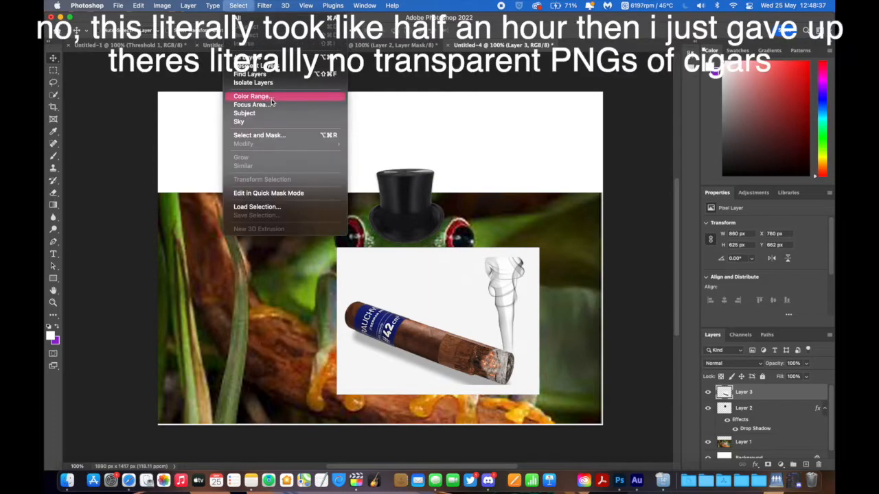
{"action": "left_click", "coordinate": [252, 95]}
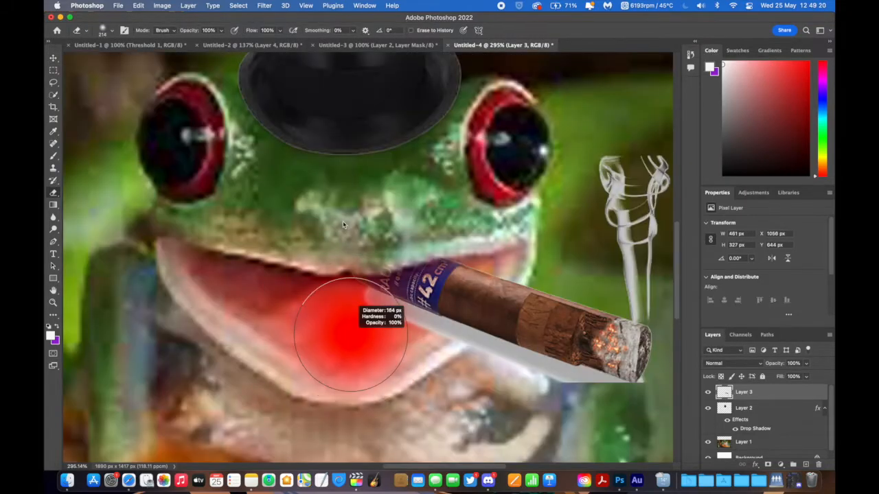
{"action": "left_click", "coordinate": [354, 336]}
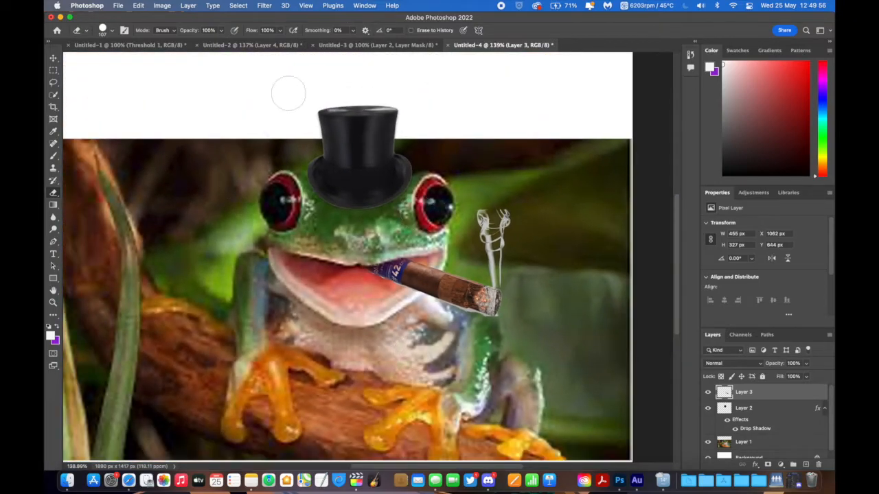
Start File > Export to save the frog meme as PNG.
{"action": "left_click", "coordinate": [118, 5]}
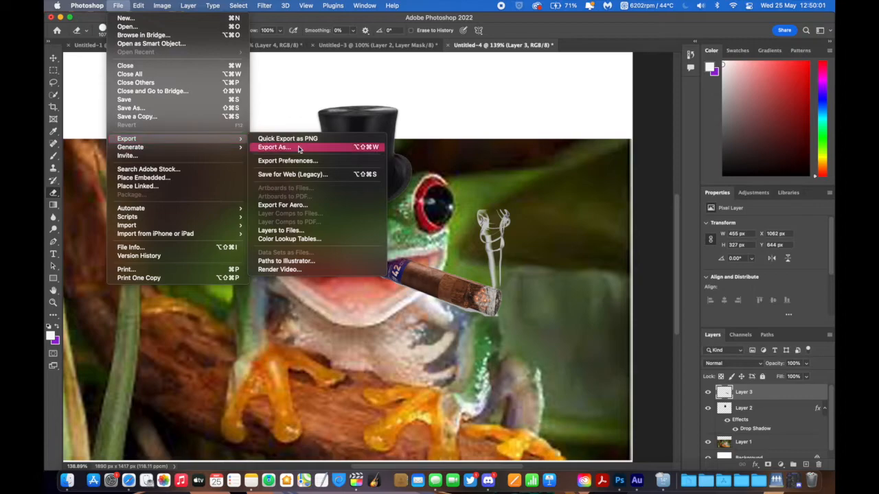
{"action": "mouse_move", "coordinate": [287, 138]}
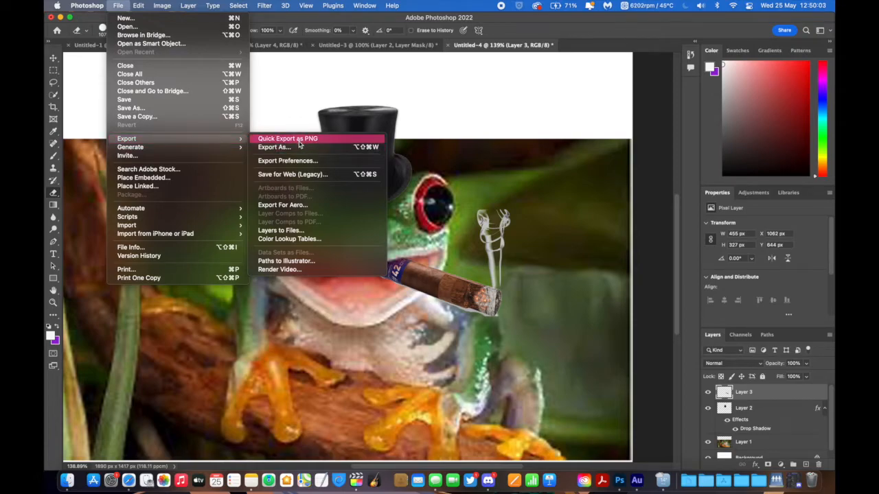